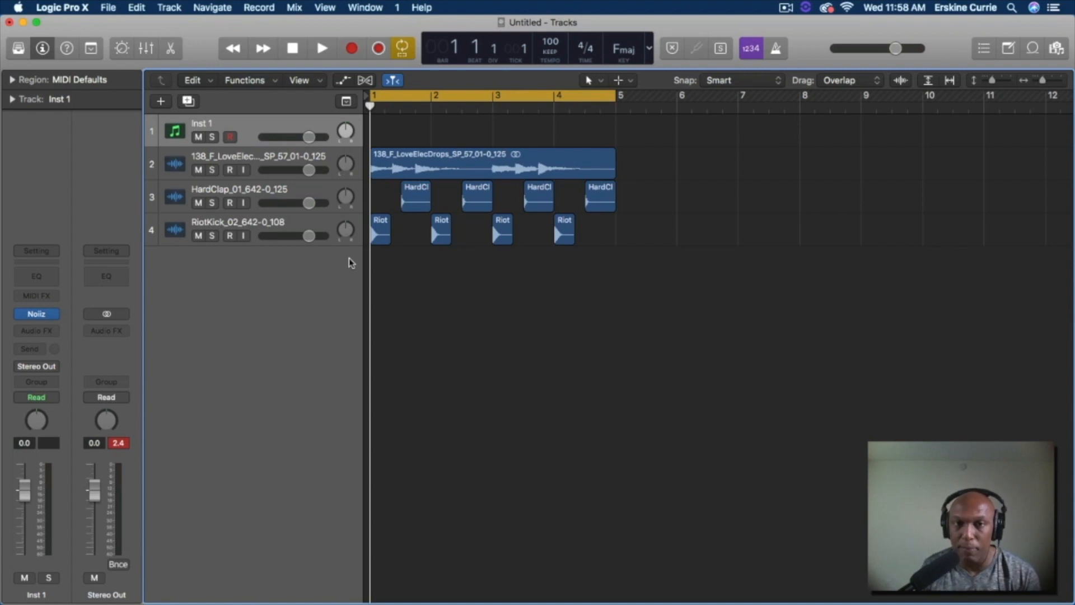
- Play the drum beat at the original 100 BPM tempo and stop it
left_click(321, 49)
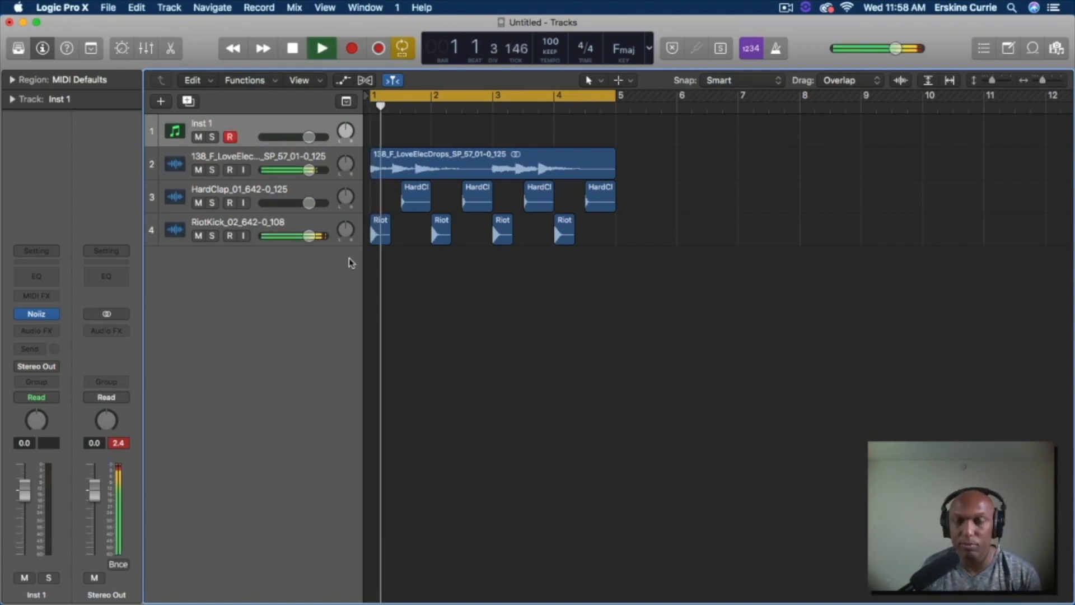
left_click(320, 48)
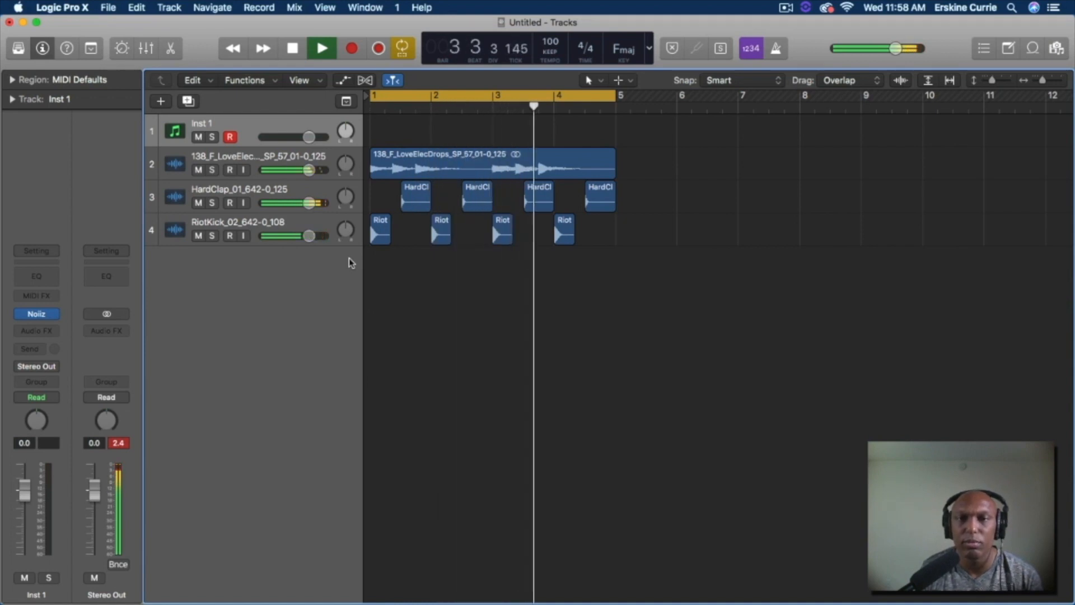
left_click(321, 48)
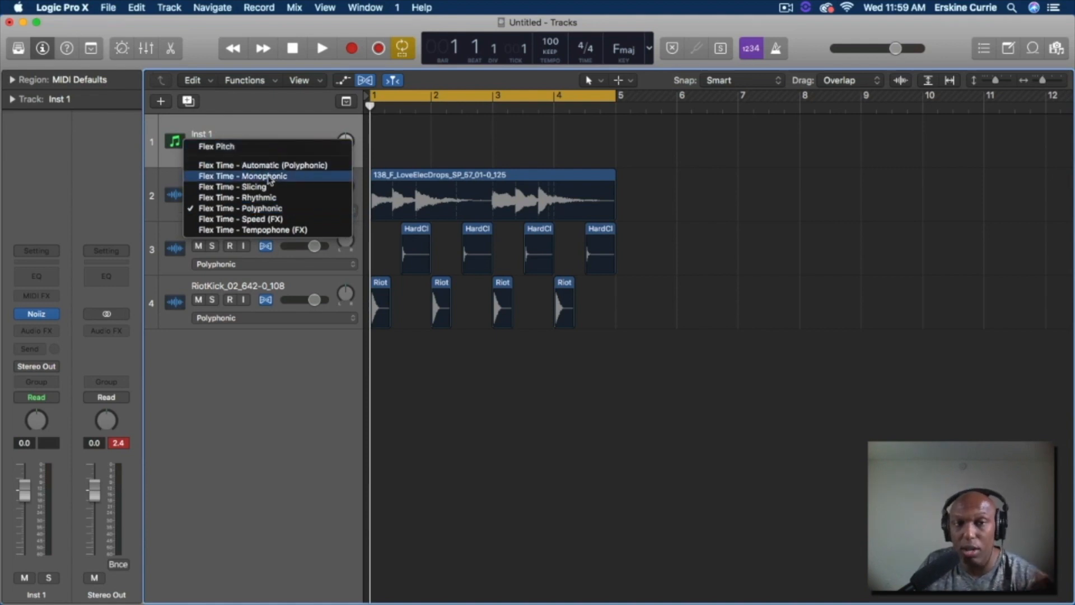
mouse_move(281, 208)
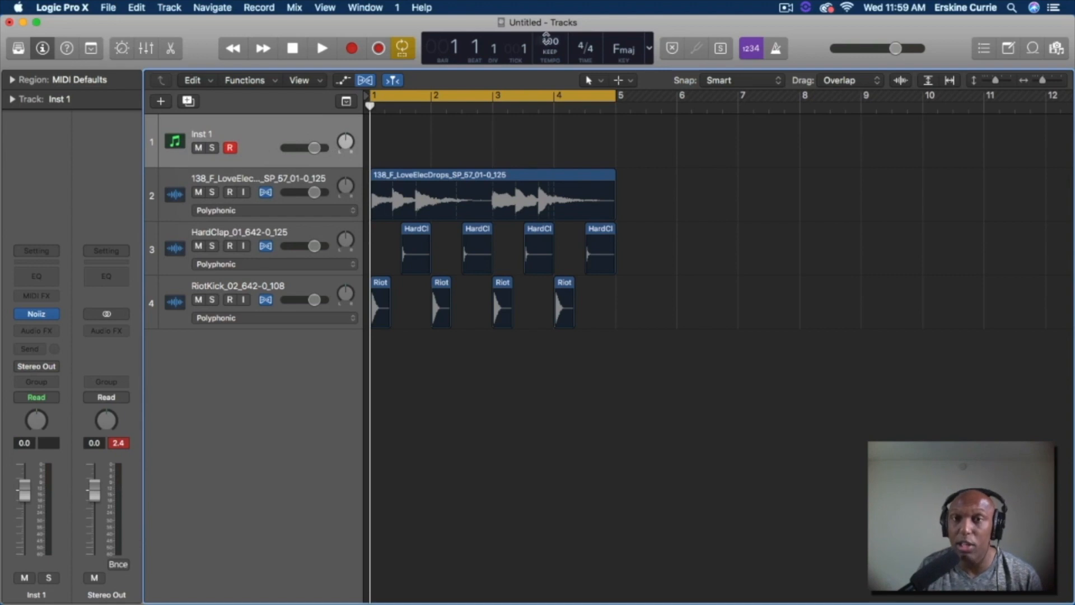
mouse_move(551, 40)
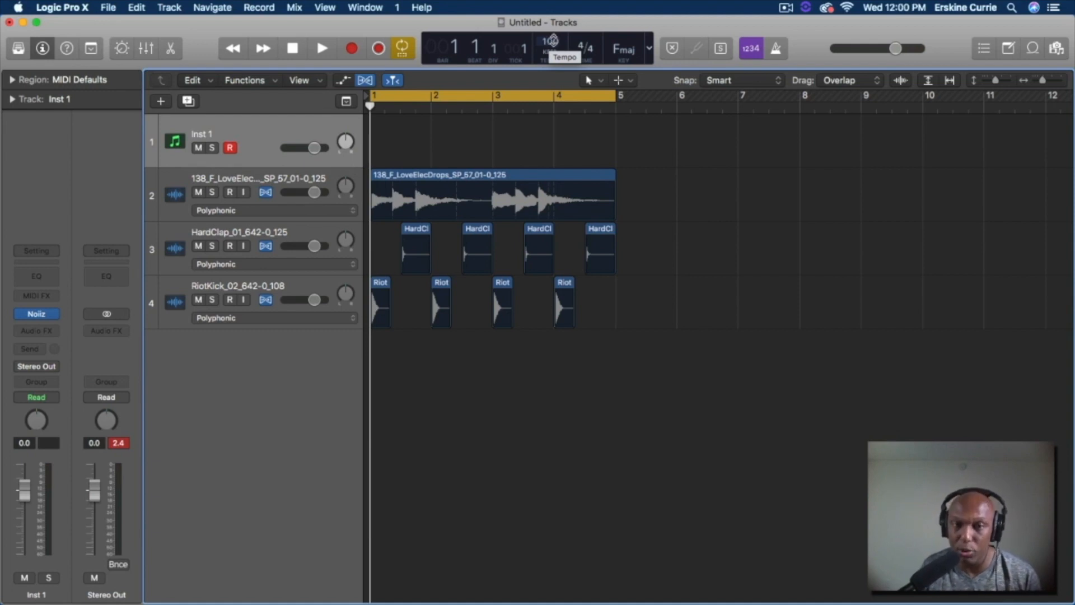
- Audition the flexed drum tracks at 100 BPM, then stop playback
left_click(321, 49)
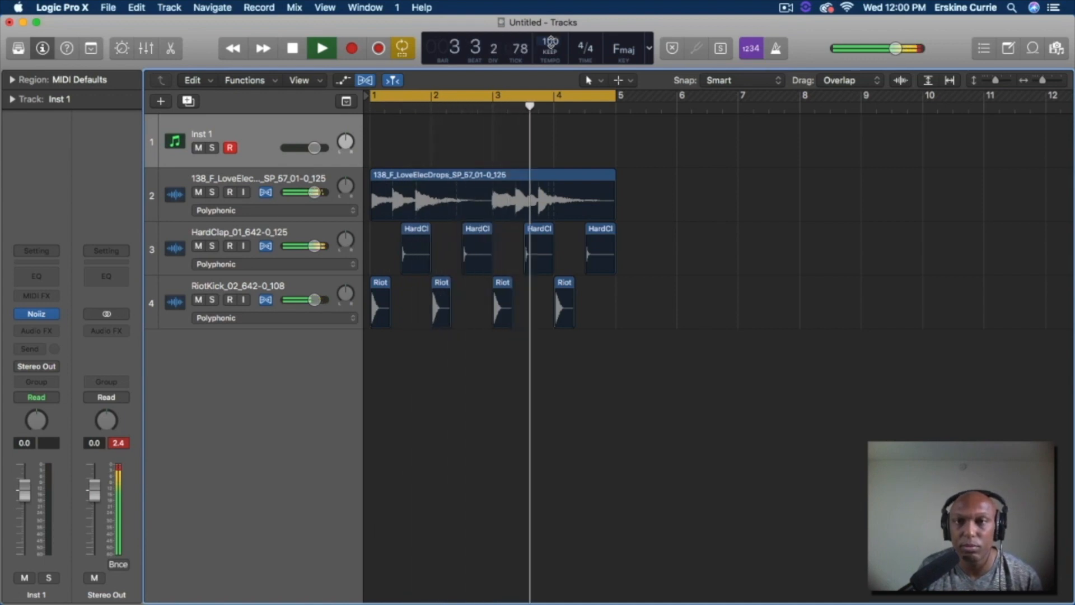
left_click(292, 48)
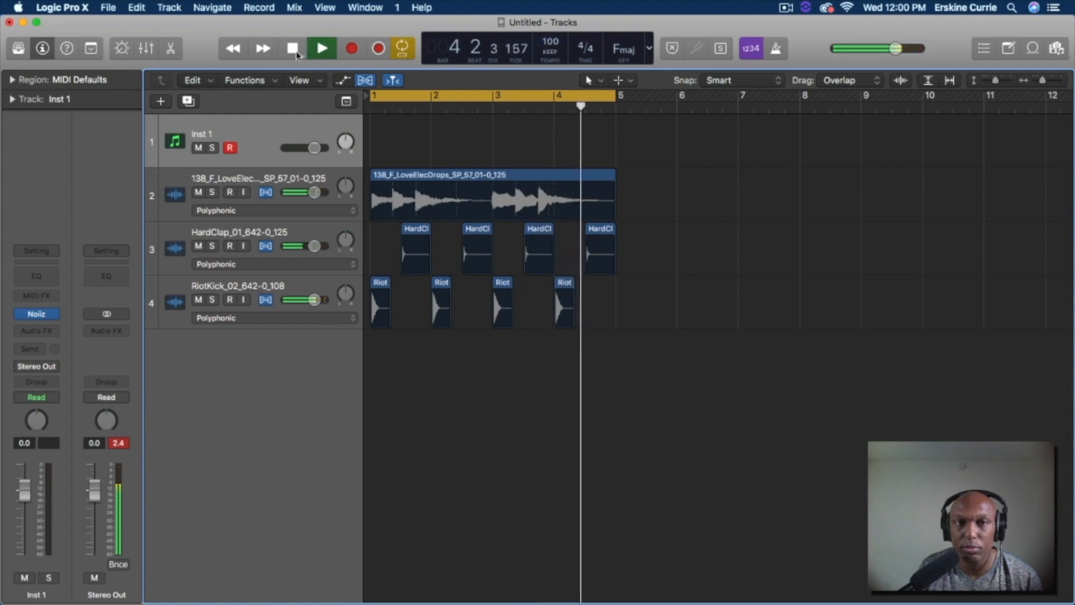
left_click(293, 48)
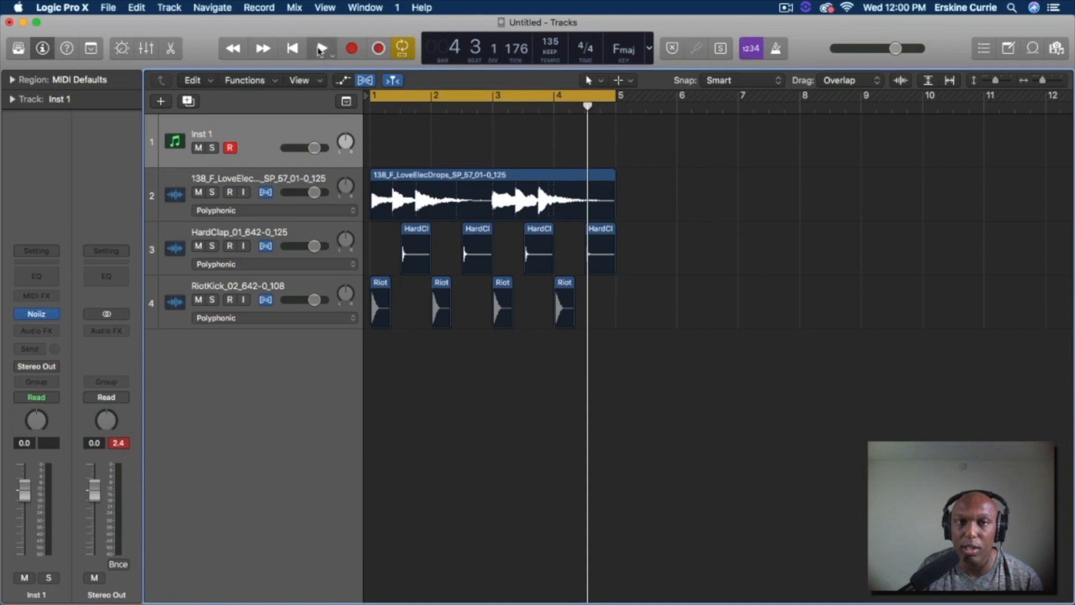
- Listen to the flexed beat at 135 BPM and stop playback
left_click(321, 48)
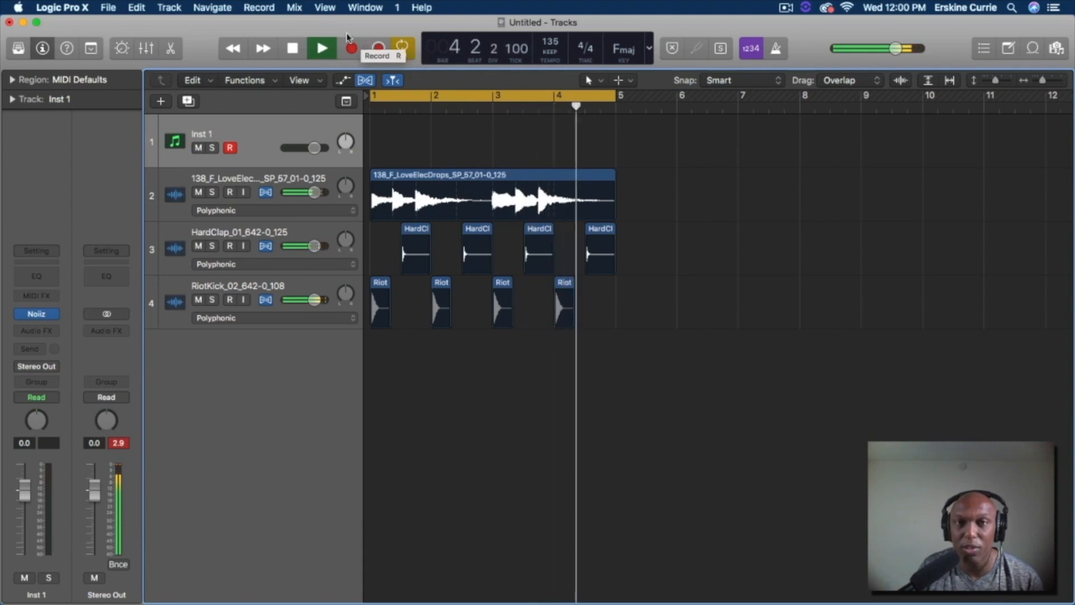
left_click(321, 47)
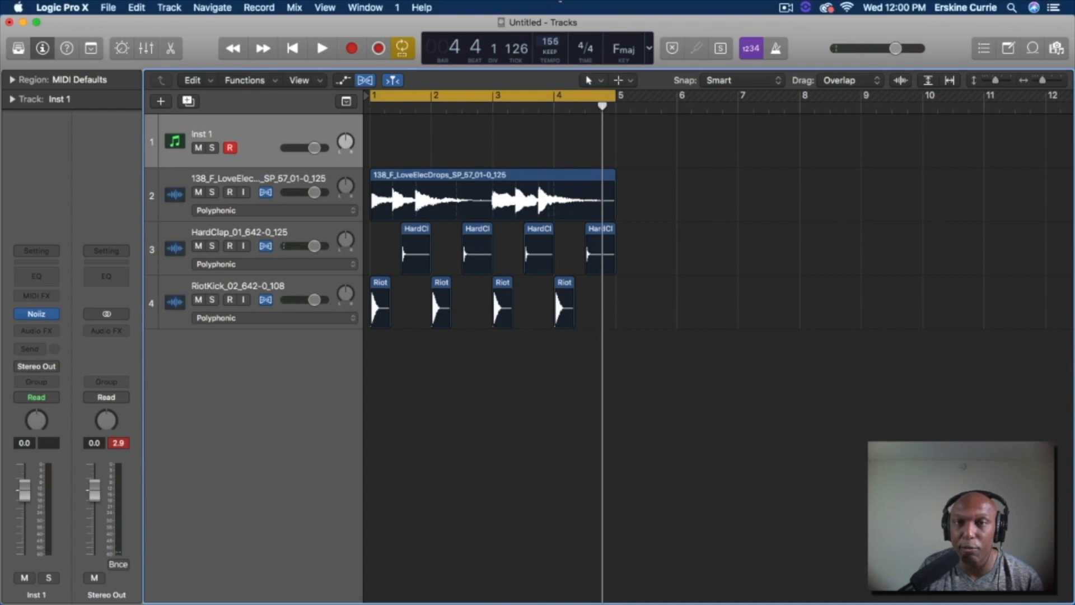
- Play the drum beat back at the faster 156 BPM tempo, then stop
left_click(321, 48)
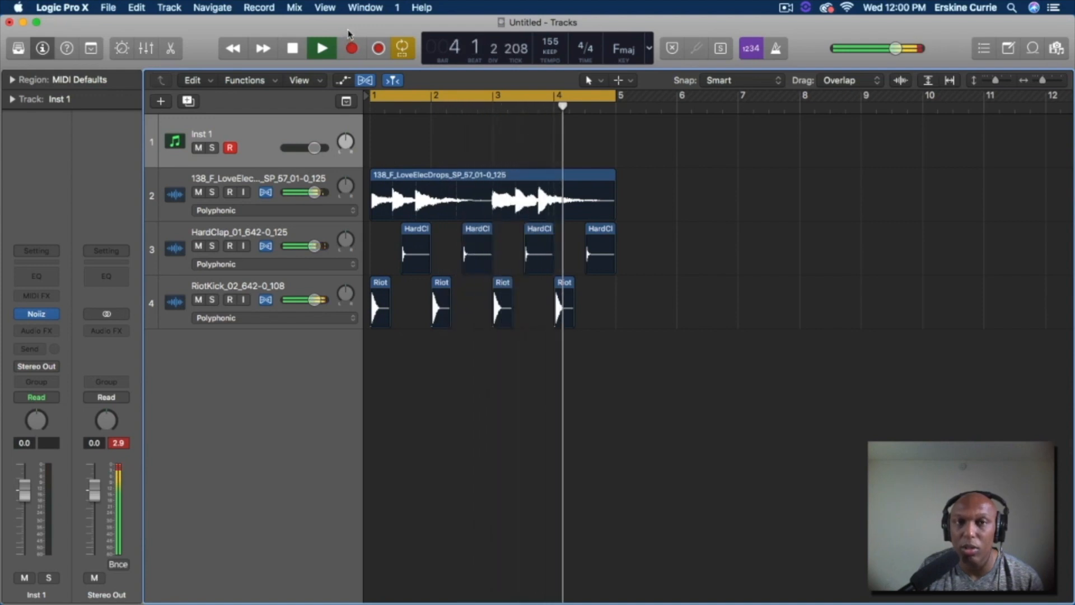
left_click(291, 49)
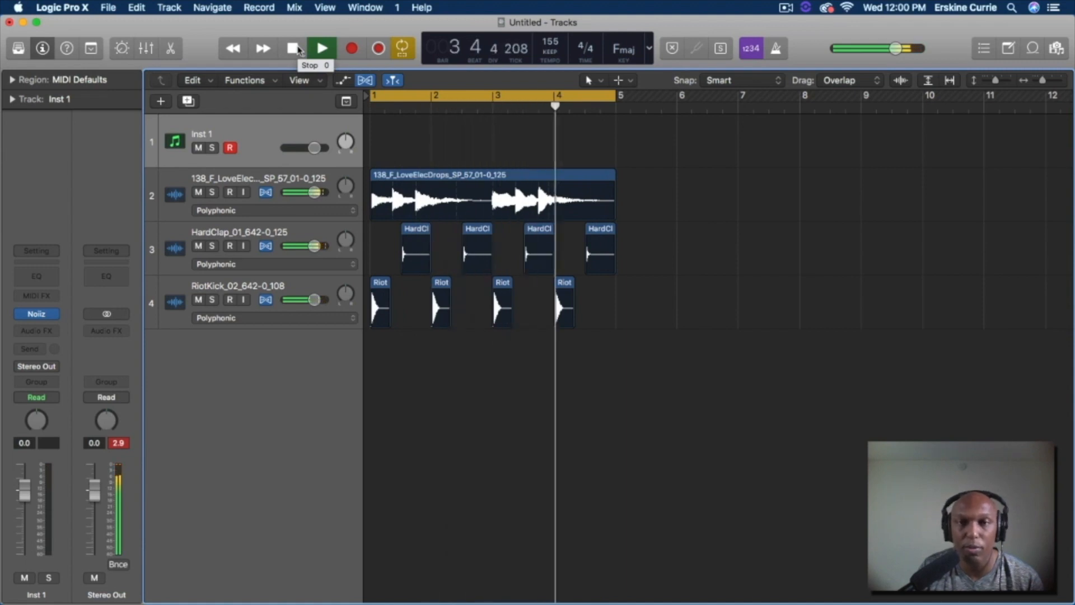
left_click(292, 48)
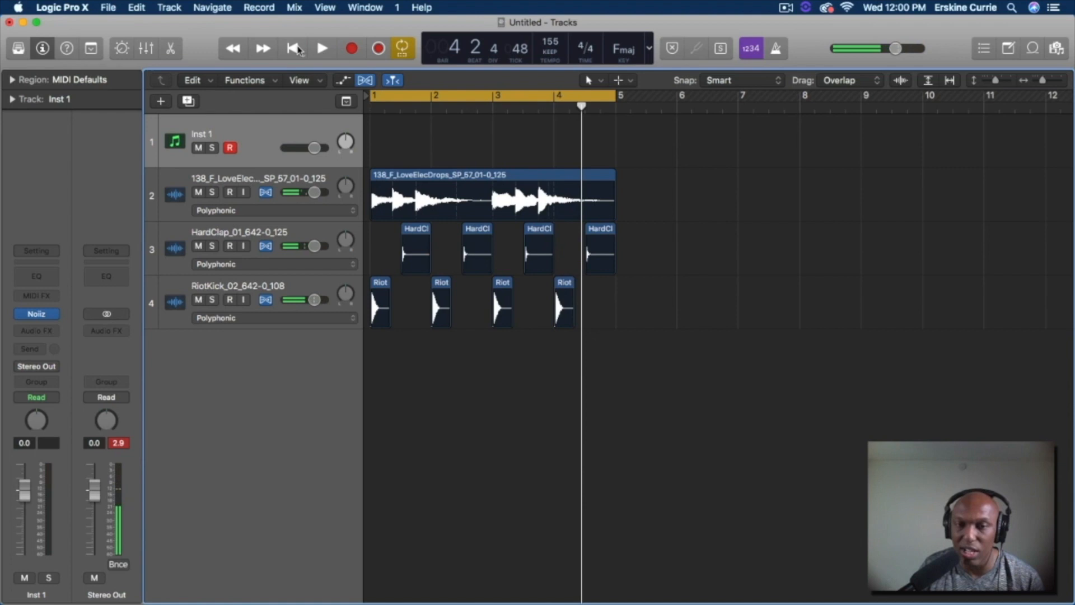